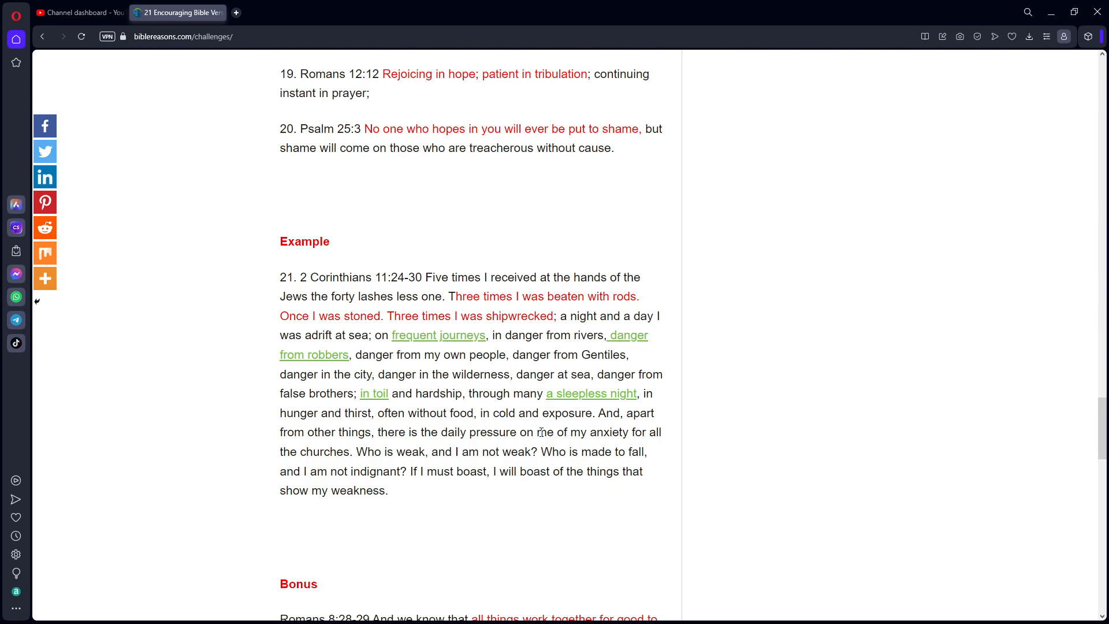
Switch to the new tab holding the YouTube 'Oh Klahoma - Jack Stauber' video page
{"action": "left_click", "coordinate": [235, 12]}
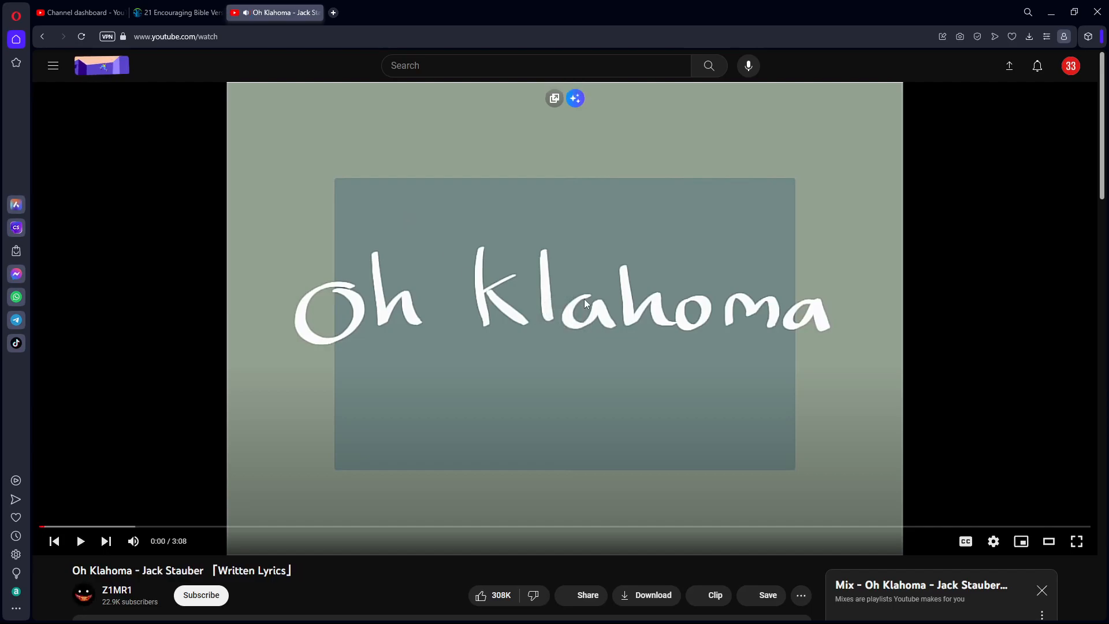
Scroll past the expanded description with its Bandcamp, Spotify and Tumblr links down through the comments
{"action": "scroll", "scroll_direction": "down", "scroll_amount": 3}
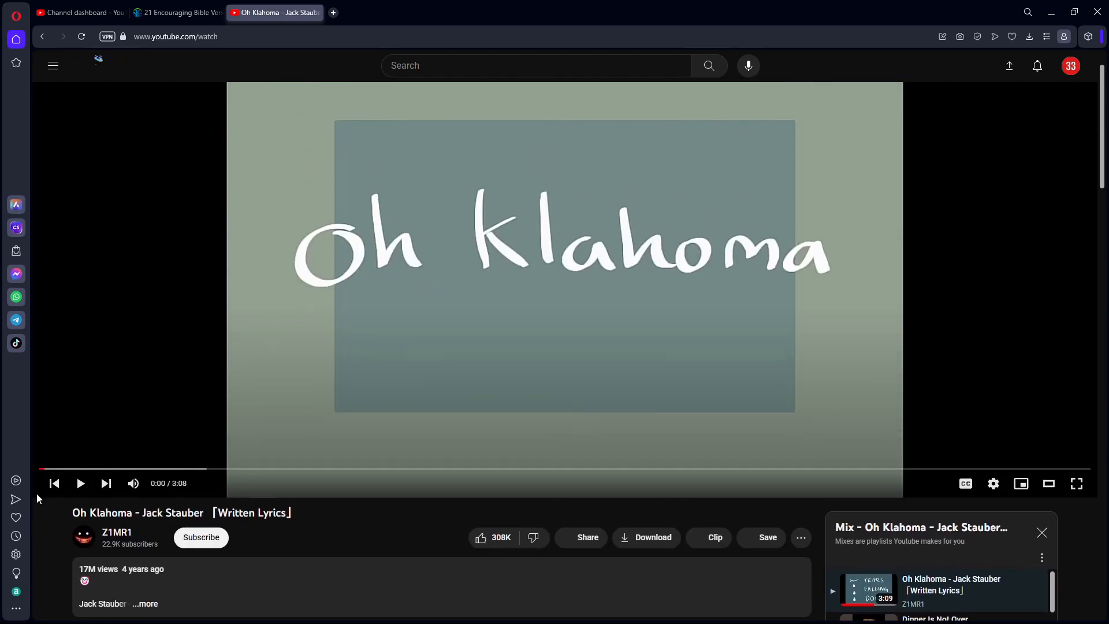
{"action": "scroll", "scroll_direction": "down", "scroll_amount": 3}
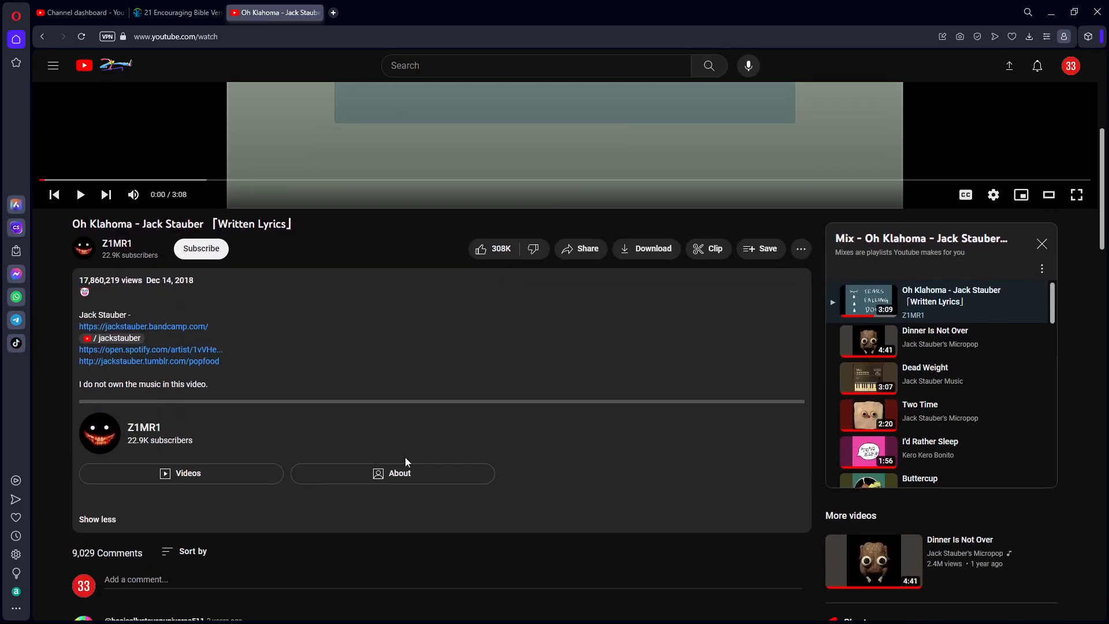
{"action": "scroll", "scroll_direction": "down", "scroll_amount": 3}
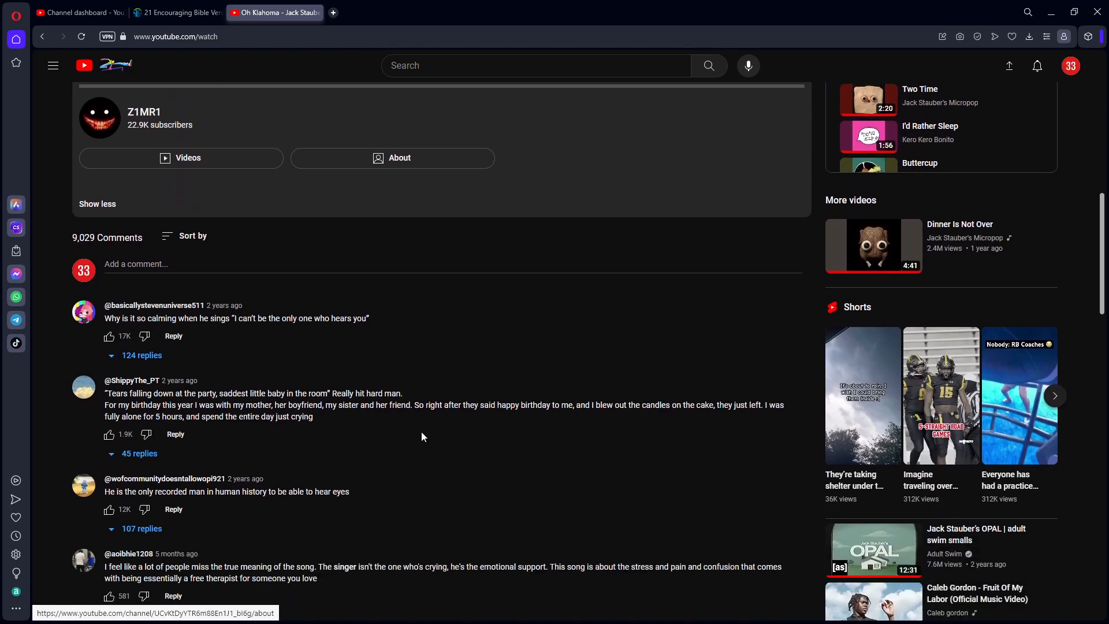
{"action": "scroll", "scroll_direction": "down", "scroll_amount": 3}
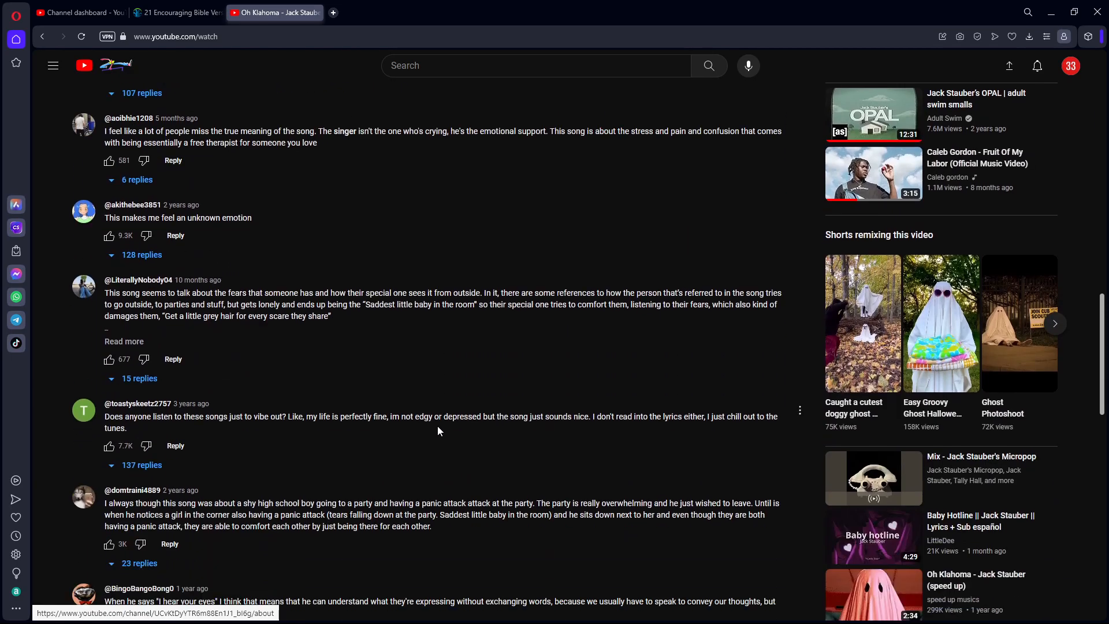
{"action": "scroll", "scroll_direction": "down", "scroll_amount": 3}
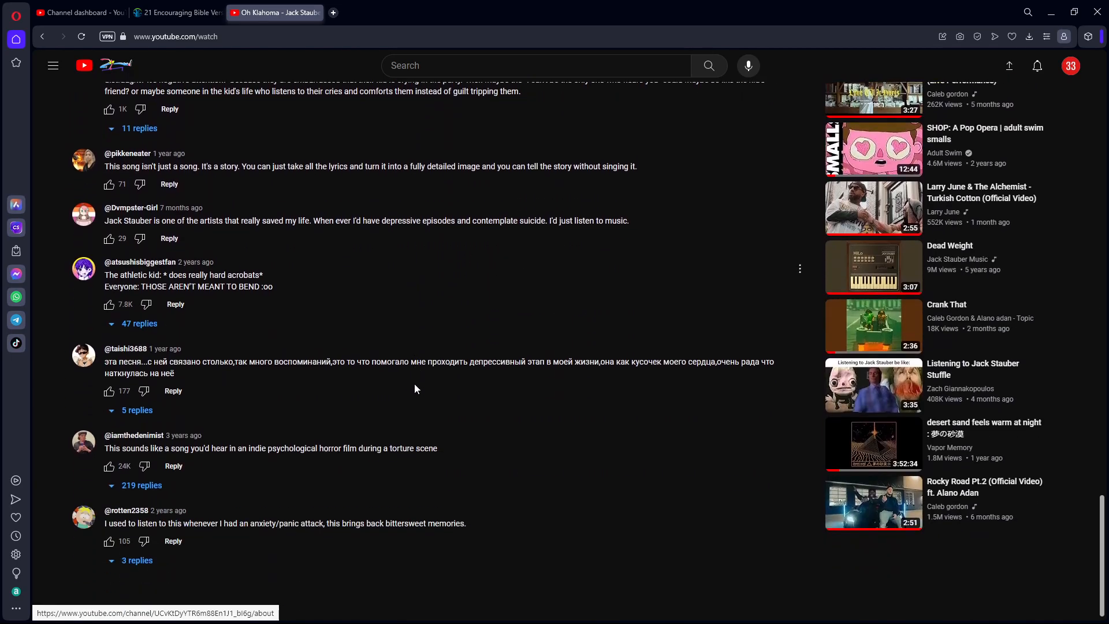
{"action": "scroll", "scroll_direction": "down", "scroll_amount": 3}
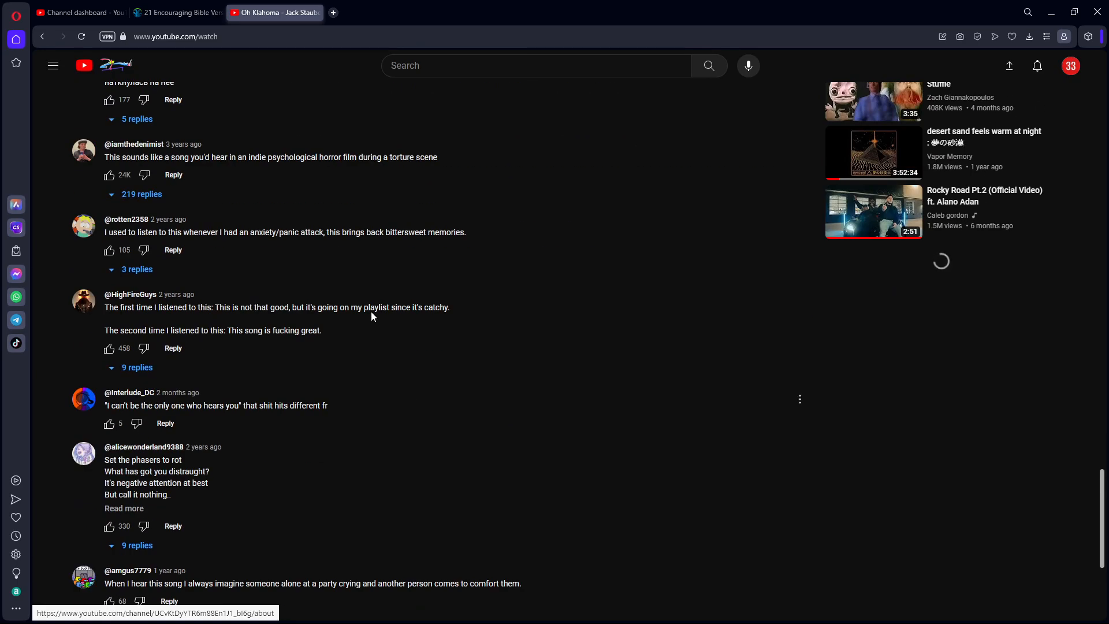